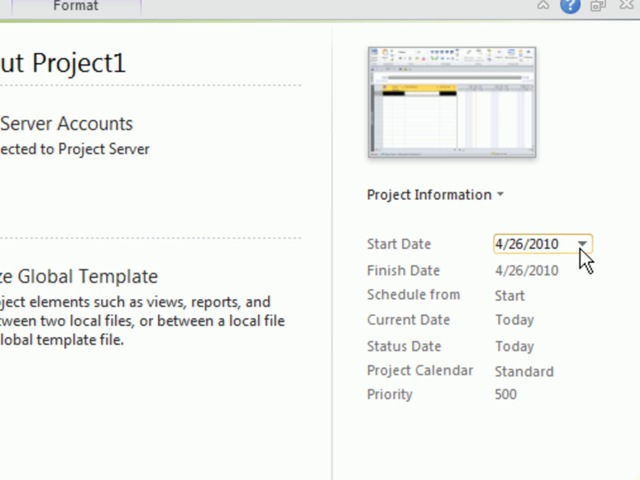
# Leave the project start date unchanged and keep Standard as the project calendar
pyautogui.click(585, 243)
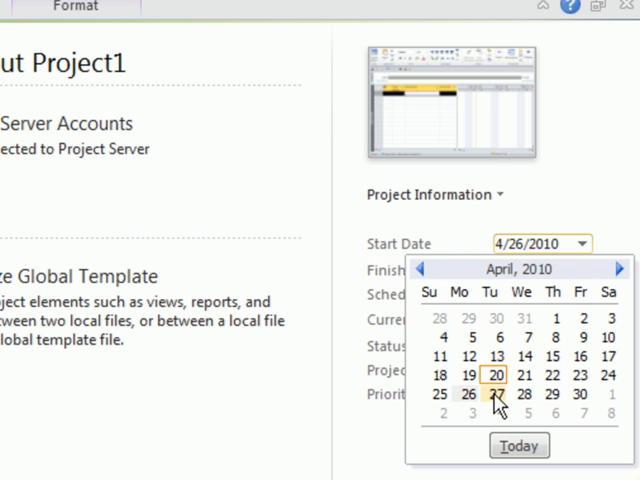
pyautogui.click(456, 404)
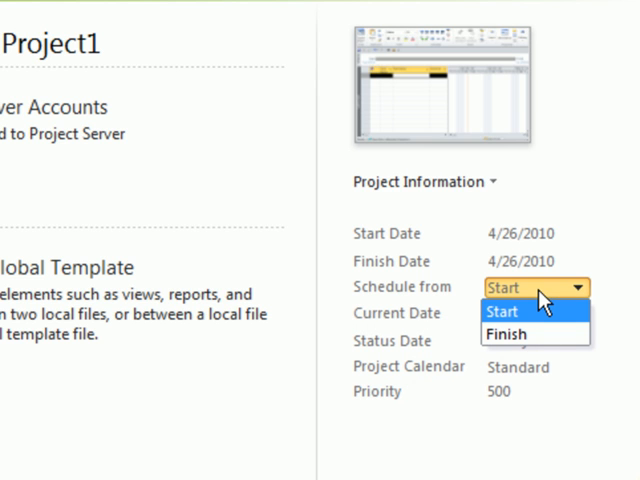
pyautogui.moveTo(620, 305)
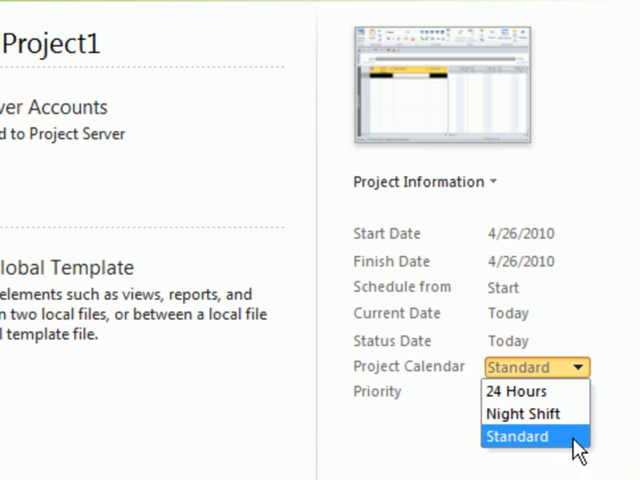
pyautogui.click(516, 435)
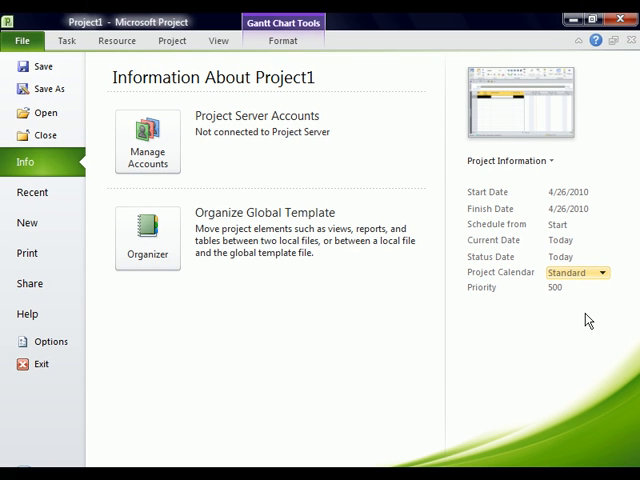
pyautogui.click(558, 288)
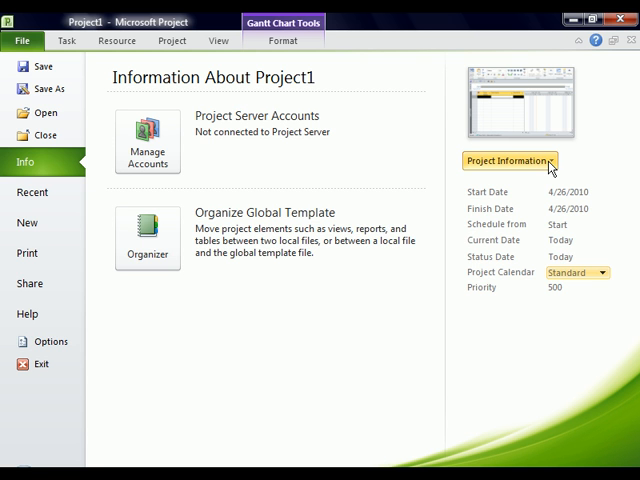
# Review the advanced project properties, keeping the title My Project unchanged
pyautogui.click(510, 160)
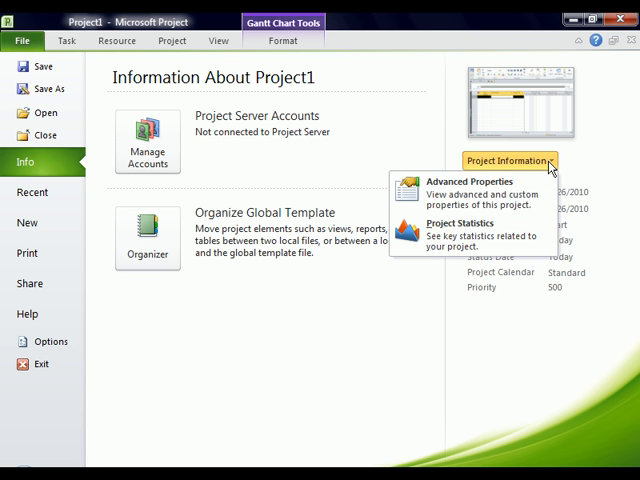
pyautogui.moveTo(460, 195)
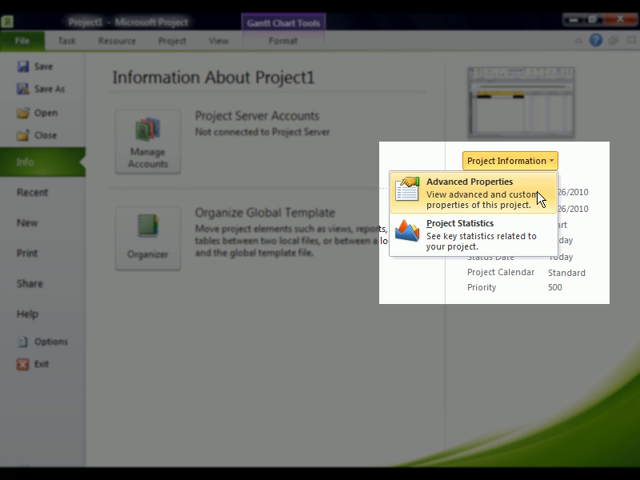
pyautogui.click(460, 181)
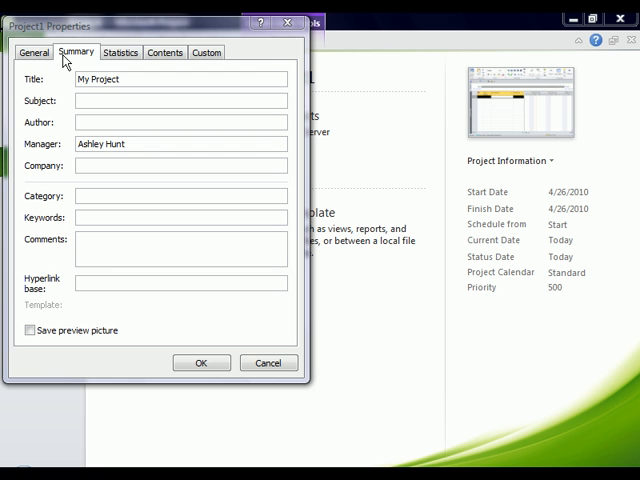
pyautogui.moveTo(56, 90)
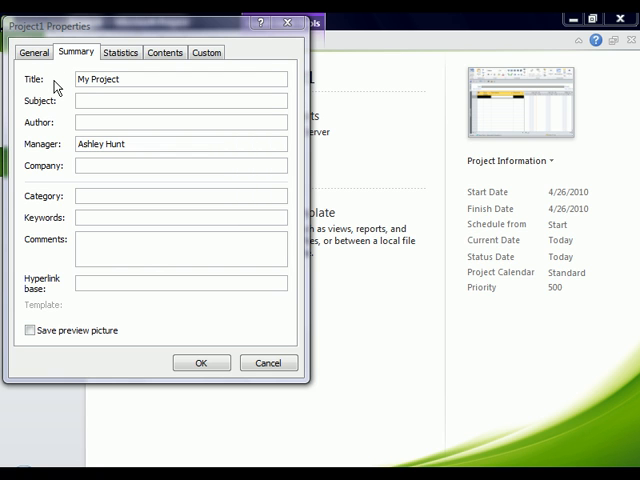
pyautogui.click(120, 79)
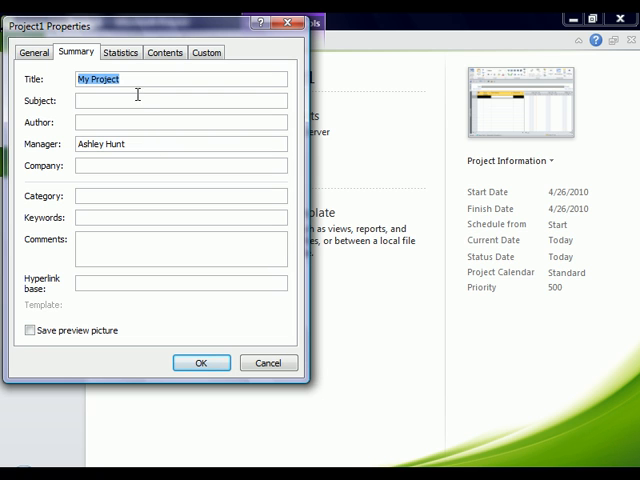
pyautogui.click(130, 78)
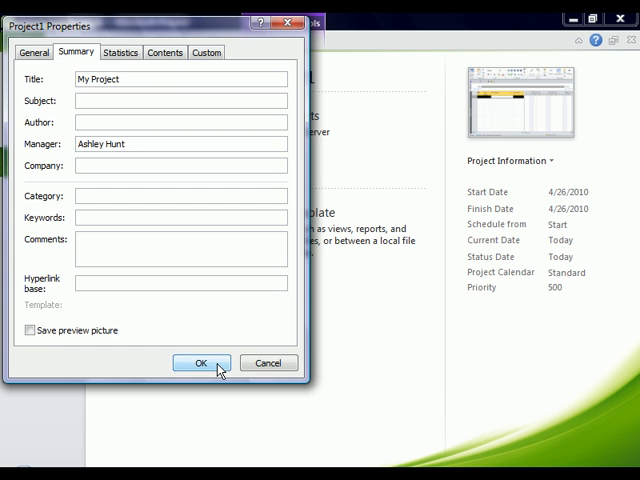
pyautogui.click(200, 362)
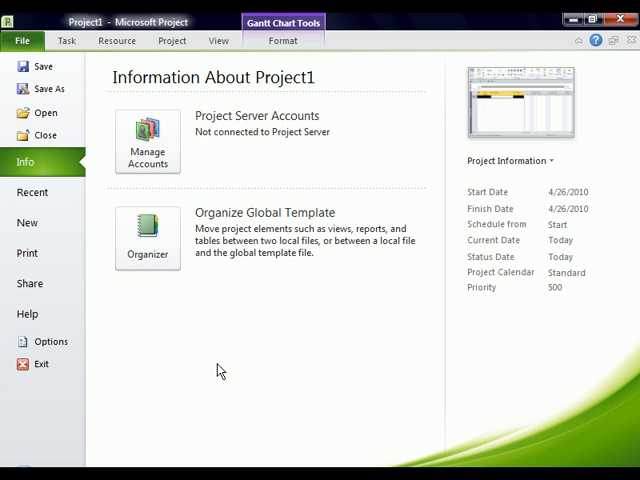
pyautogui.moveTo(42, 341)
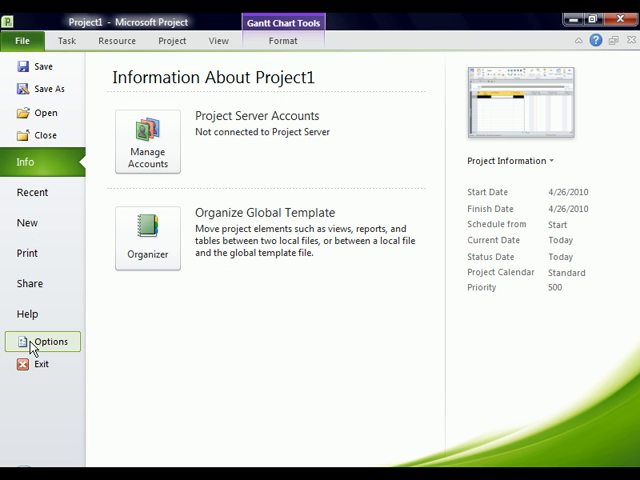
# In Advanced options, check Show project summary task
pyautogui.click(42, 341)
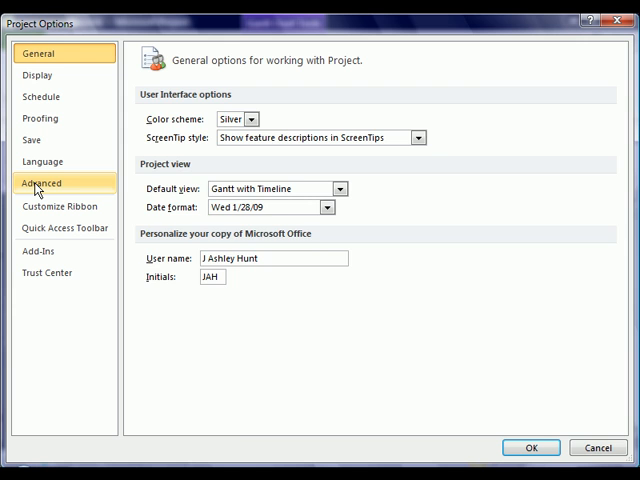
pyautogui.click(41, 182)
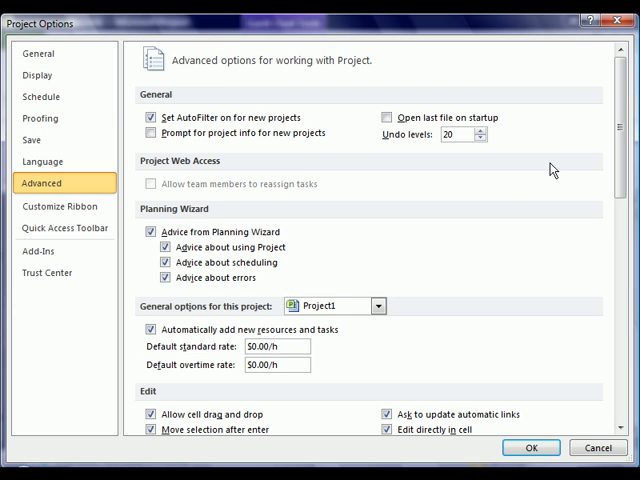
pyautogui.scroll(-3)
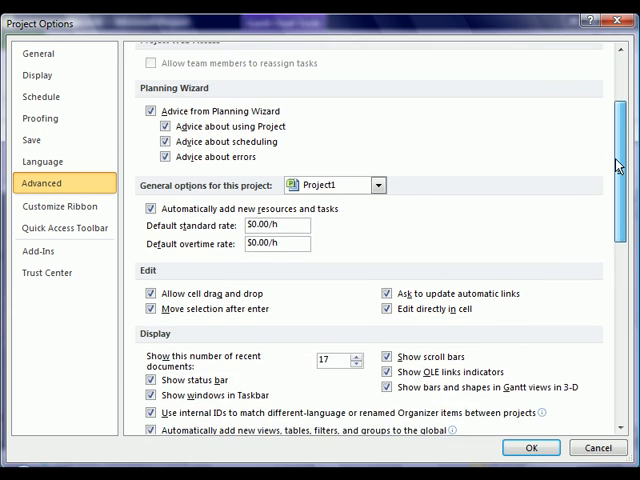
pyautogui.scroll(-3)
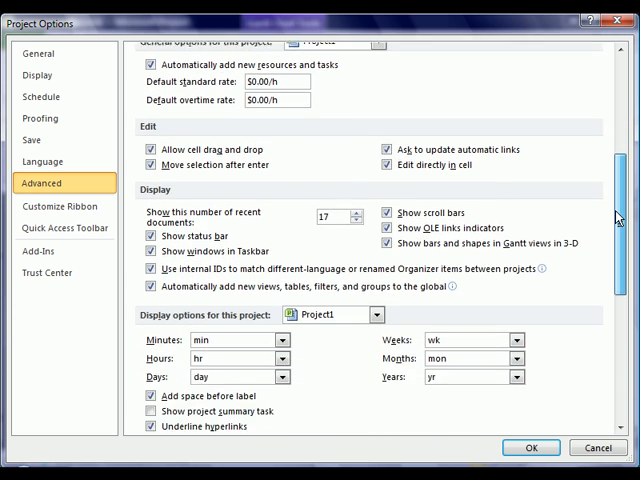
pyautogui.scroll(-3)
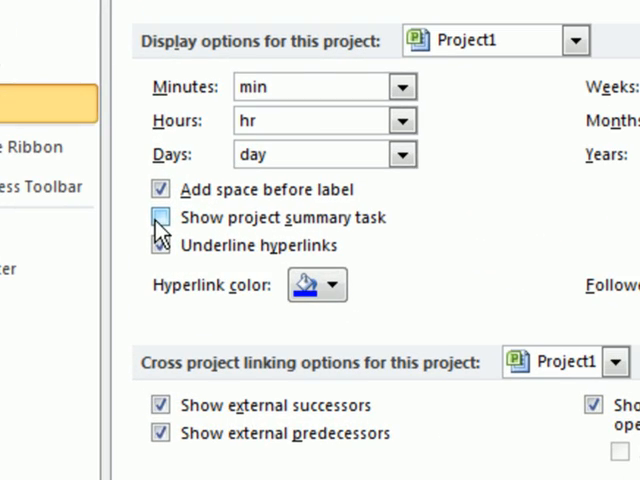
pyautogui.click(160, 217)
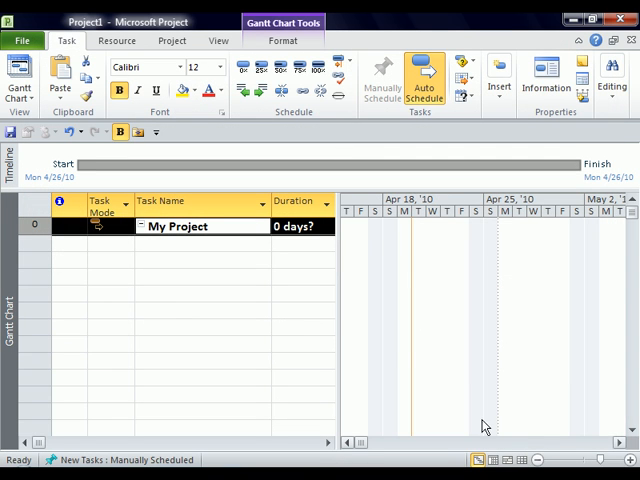
pyautogui.moveTo(241, 229)
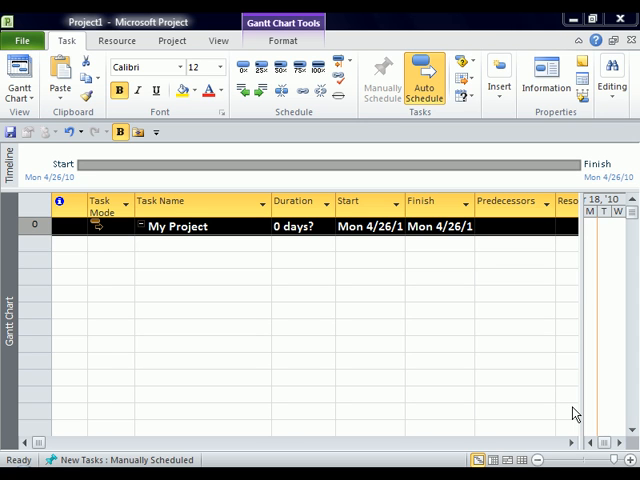
pyautogui.moveTo(388, 301)
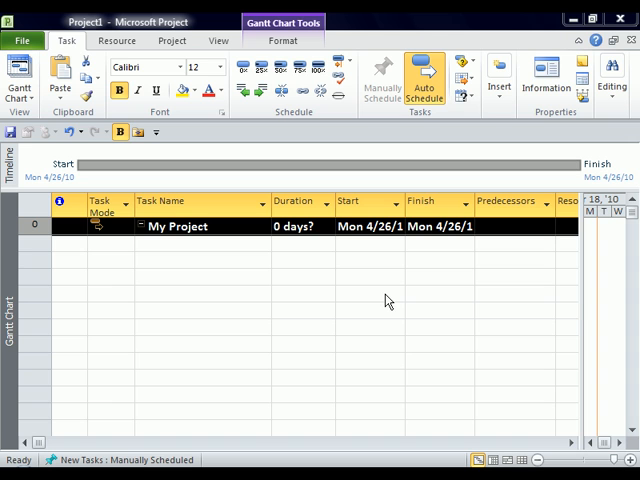
pyautogui.moveTo(166, 41)
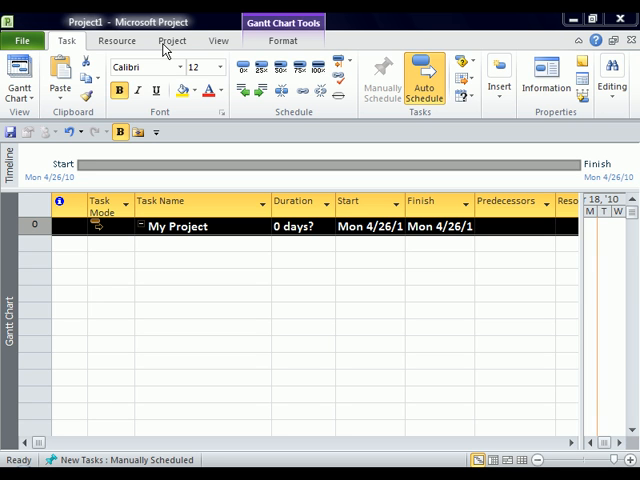
pyautogui.click(172, 40)
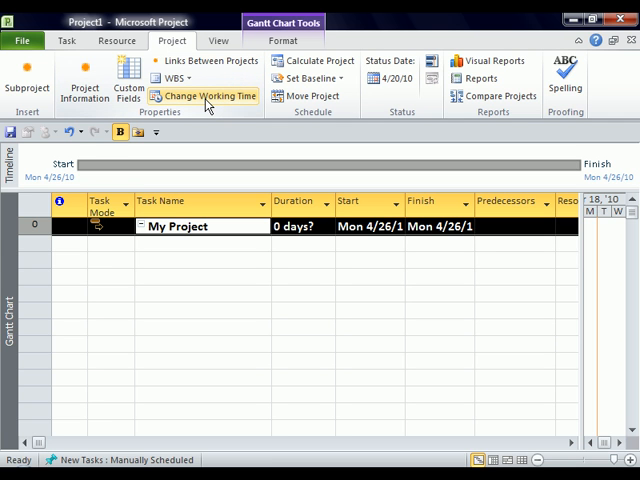
pyautogui.click(202, 95)
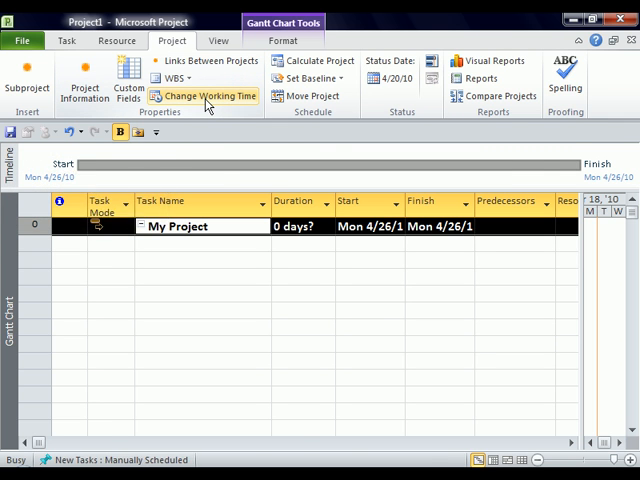
pyautogui.click(202, 96)
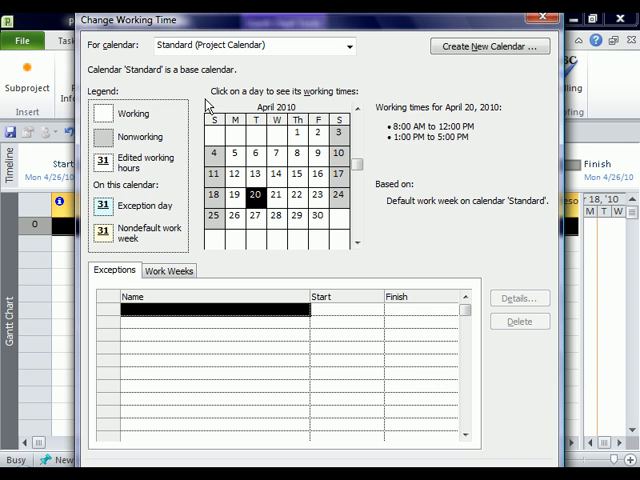
pyautogui.moveTo(419, 85)
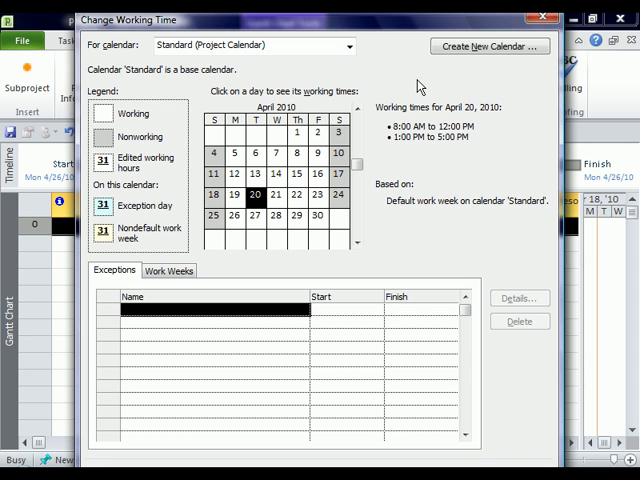
pyautogui.click(348, 46)
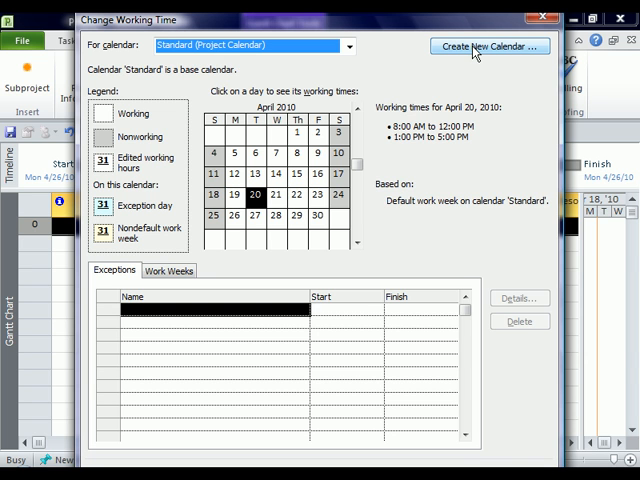
# Create a new calendar named PALESTRA, copied from Standard
pyautogui.click(490, 46)
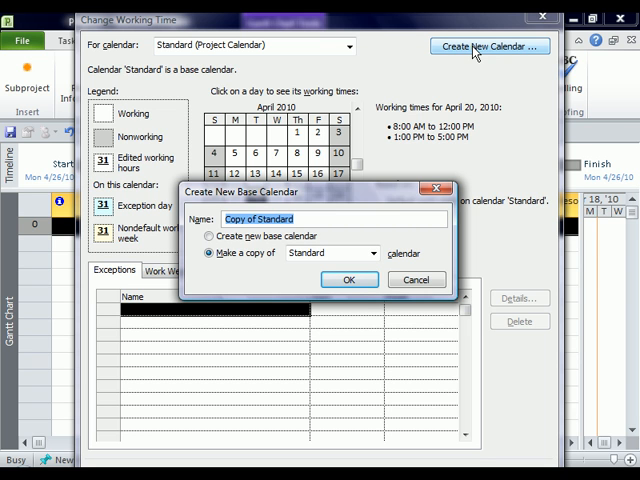
pyautogui.moveTo(302, 148)
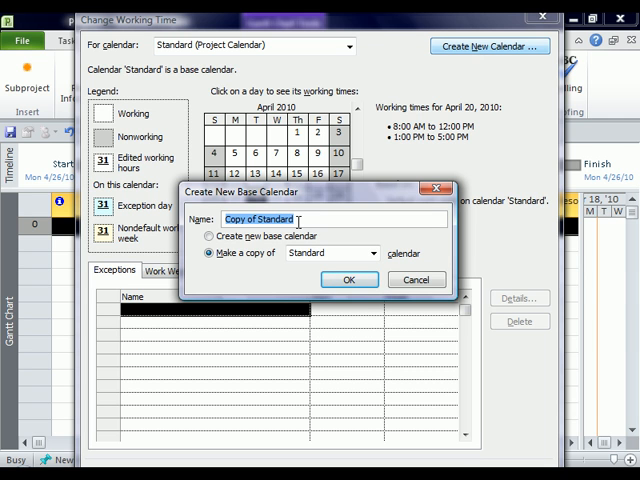
pyautogui.write('P')
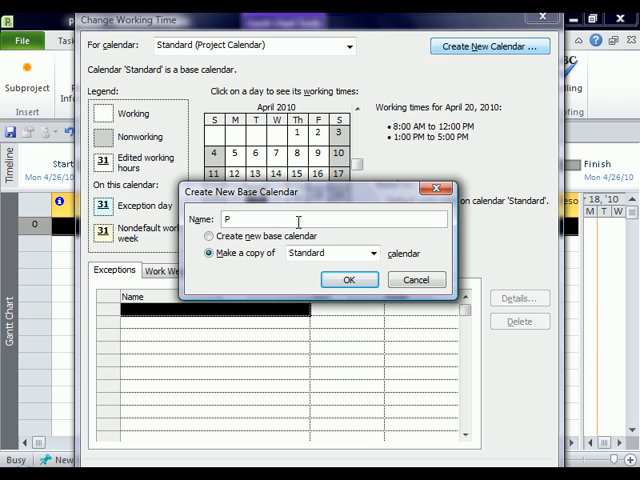
pyautogui.write('ALESTI')
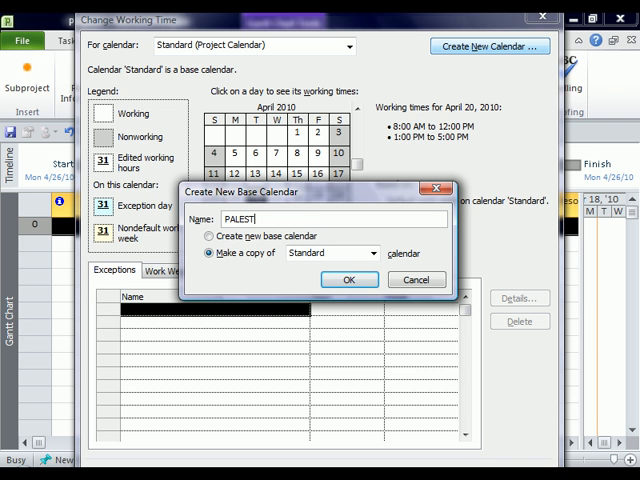
pyautogui.write('RA')
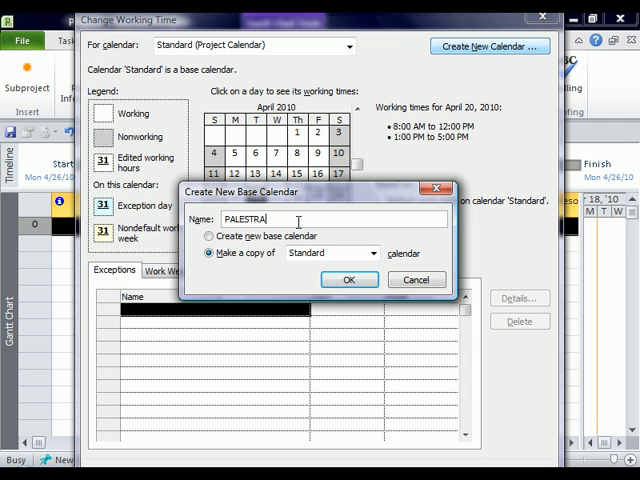
pyautogui.click(348, 279)
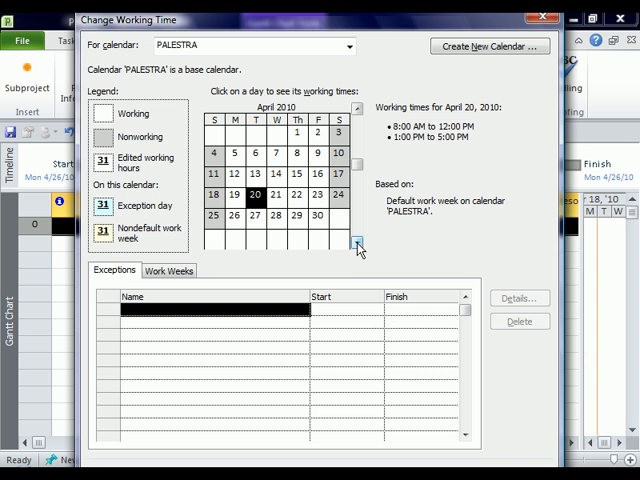
# Move the PALESTRA calendar view forward and back to show May 2010
pyautogui.click(356, 113)
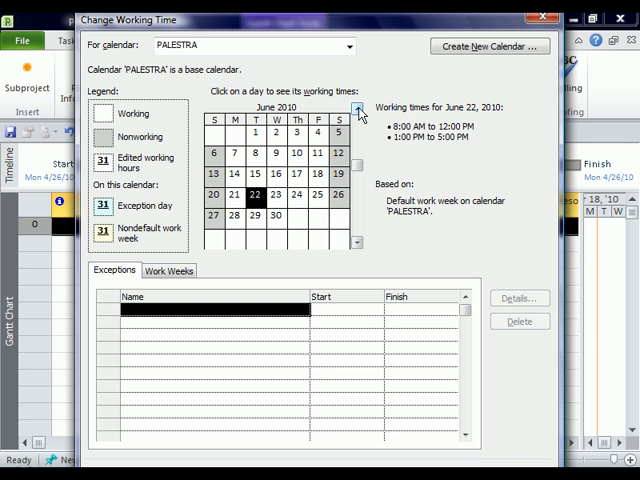
pyautogui.click(357, 110)
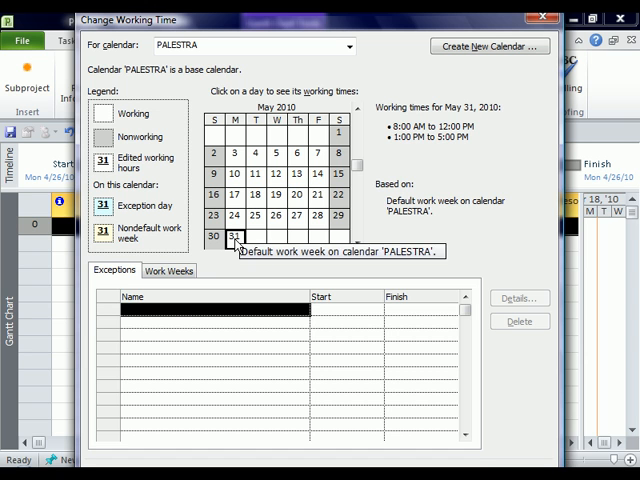
pyautogui.moveTo(168, 308)
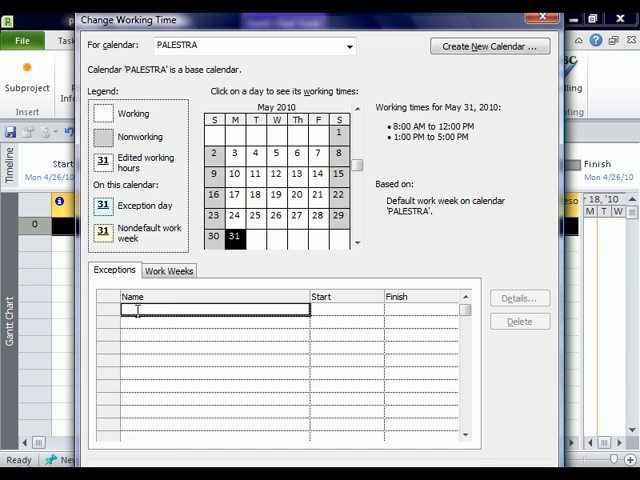
# Name the May 31 exception MEMORIAL DAY and verify the day is nonworking
pyautogui.write('MEMORIA')
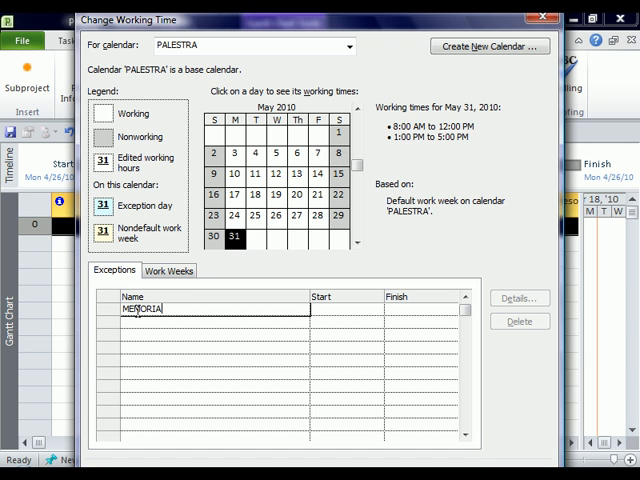
pyautogui.write('DAY')
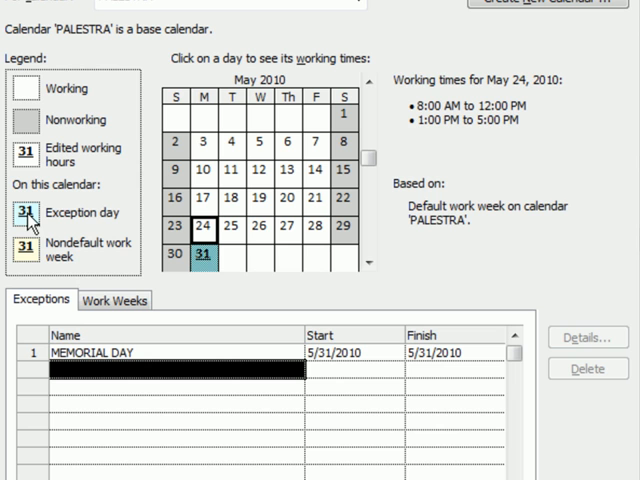
pyautogui.click(206, 258)
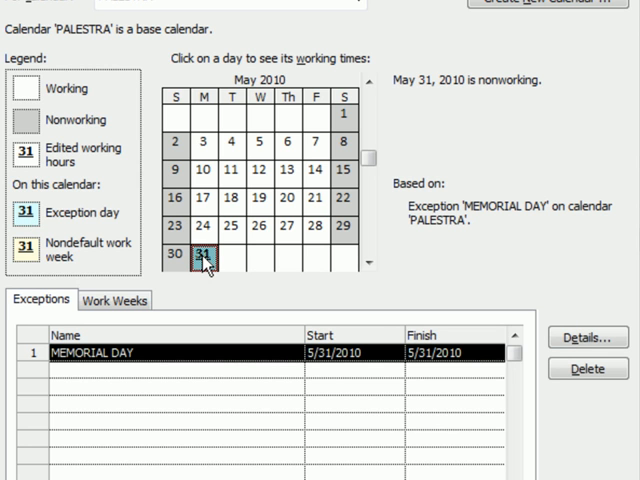
pyautogui.moveTo(515, 98)
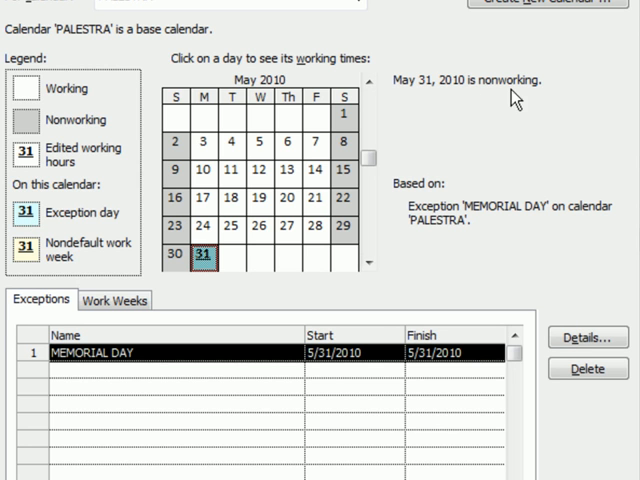
pyautogui.moveTo(408, 242)
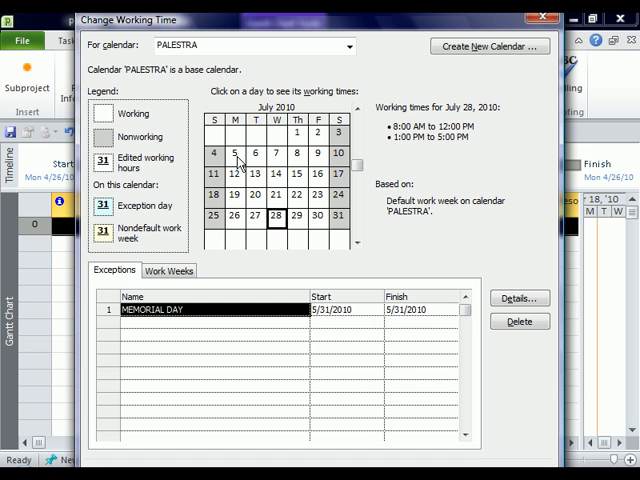
# Select July 5, 2010 and enter 4TH OF JULY as its exception name
pyautogui.click(235, 155)
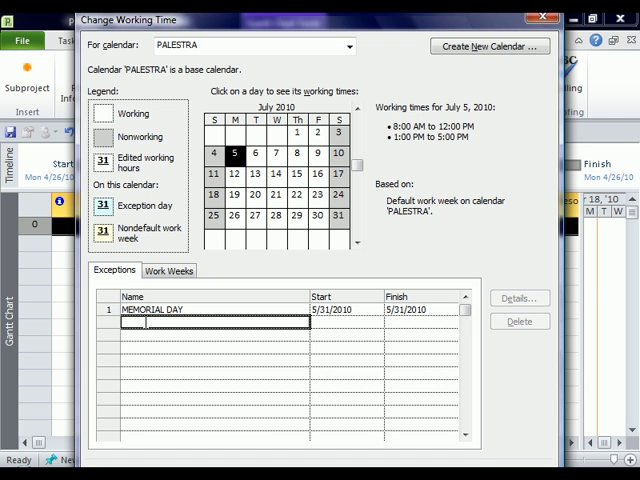
pyautogui.write('4TH')
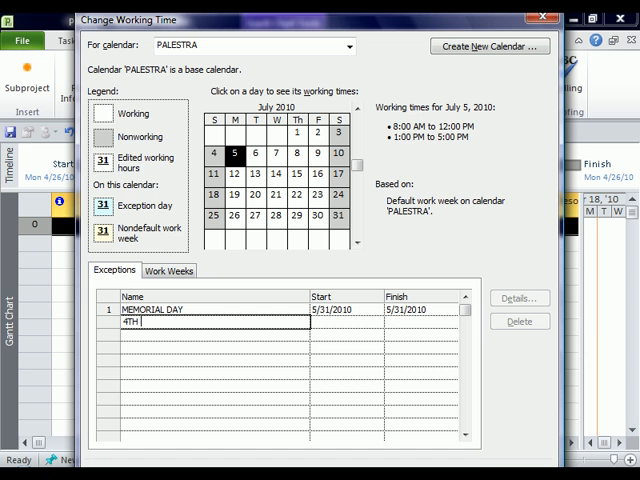
pyautogui.write('OF JULY')
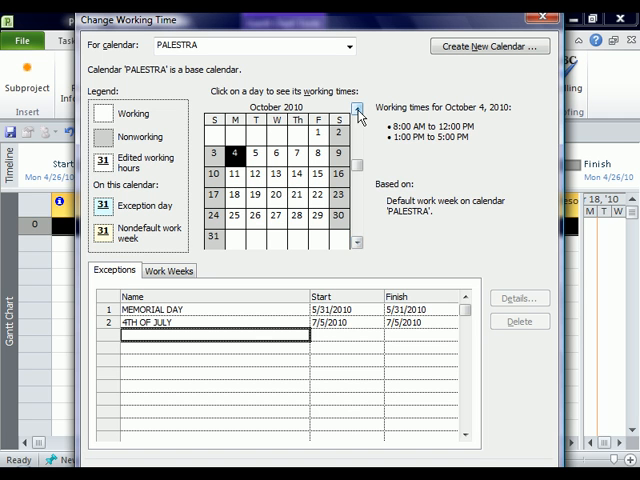
pyautogui.click(355, 108)
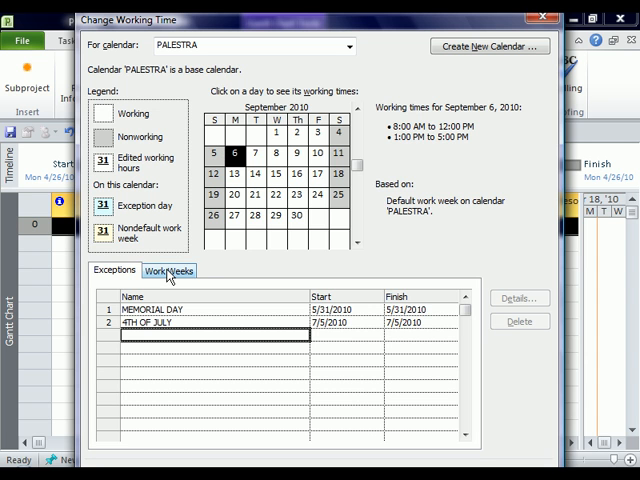
# On the Work Weeks list, go to July 2010 and select July 2
pyautogui.click(172, 271)
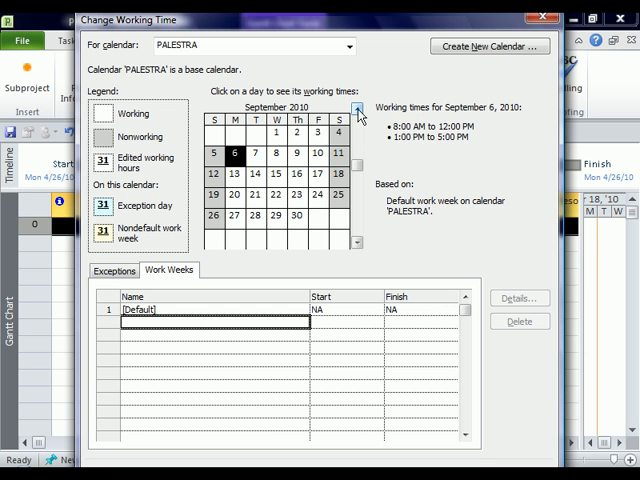
pyautogui.click(356, 113)
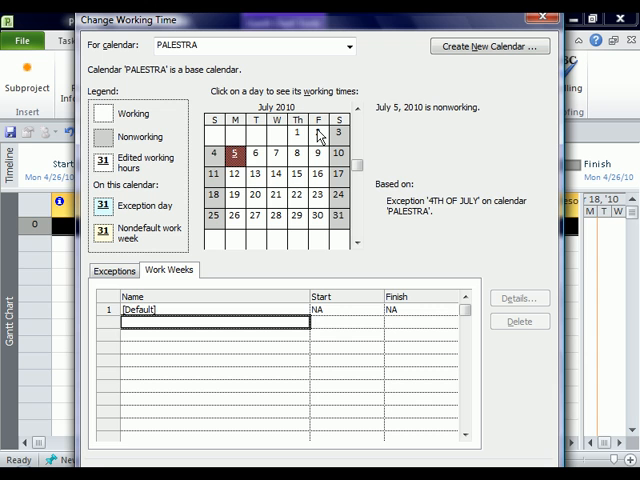
pyautogui.click(227, 155)
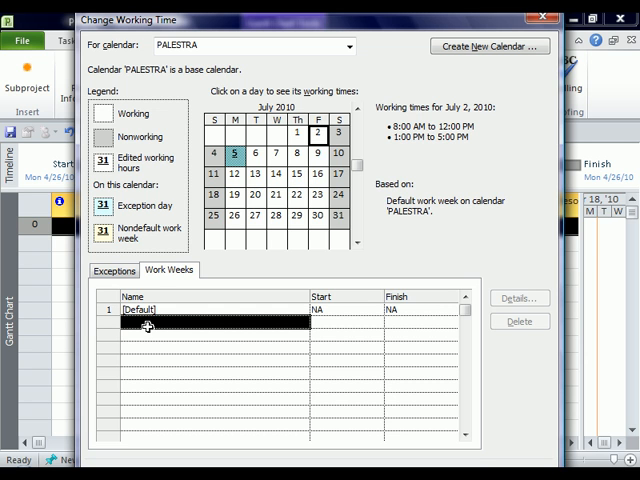
# Name the July 2 work week EARLY DAY YAY and open its Details
pyautogui.write('E')
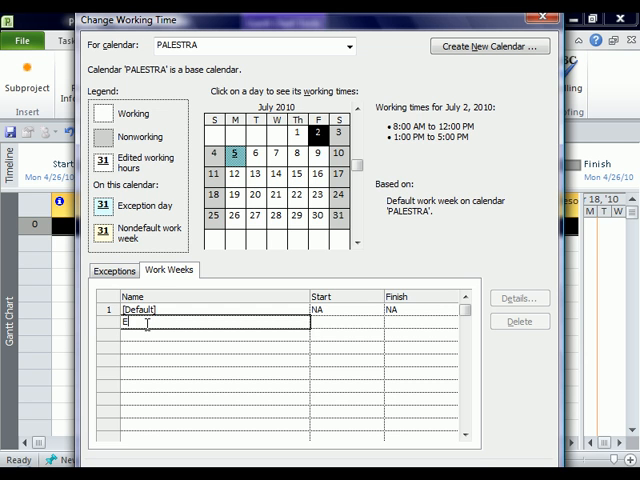
pyautogui.write('ARLY DAY YAY')
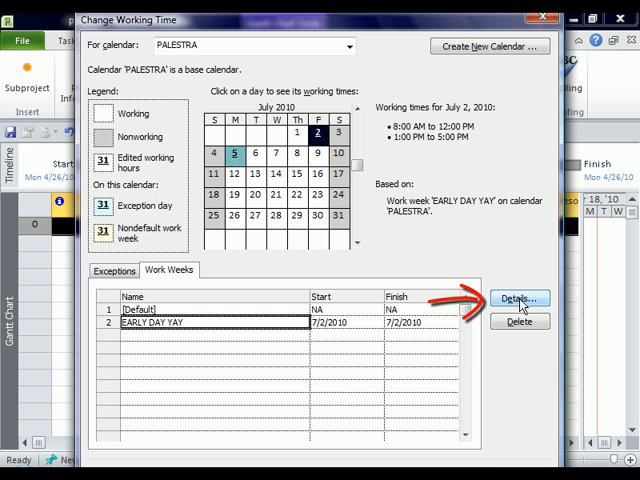
pyautogui.click(519, 299)
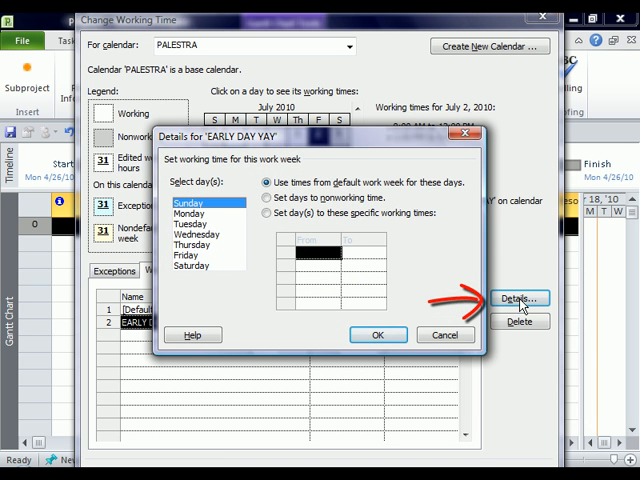